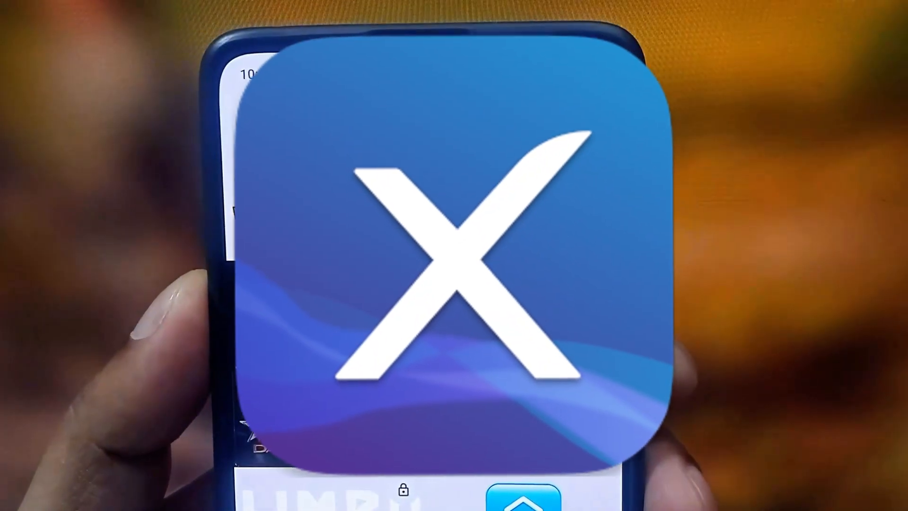
Step: Open the latest RPCSX UI Android release and download rpcsx-release.apk to install RPCSX
left_click(454, 256)
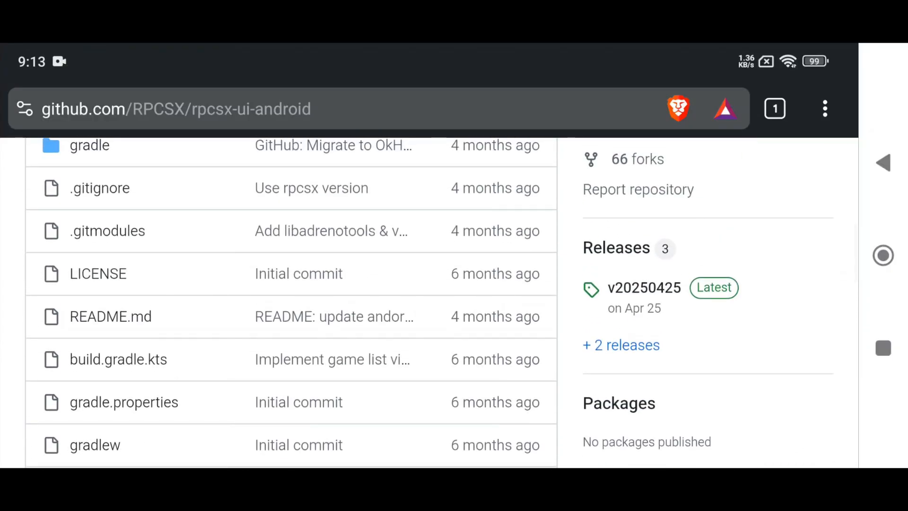
left_click(644, 288)
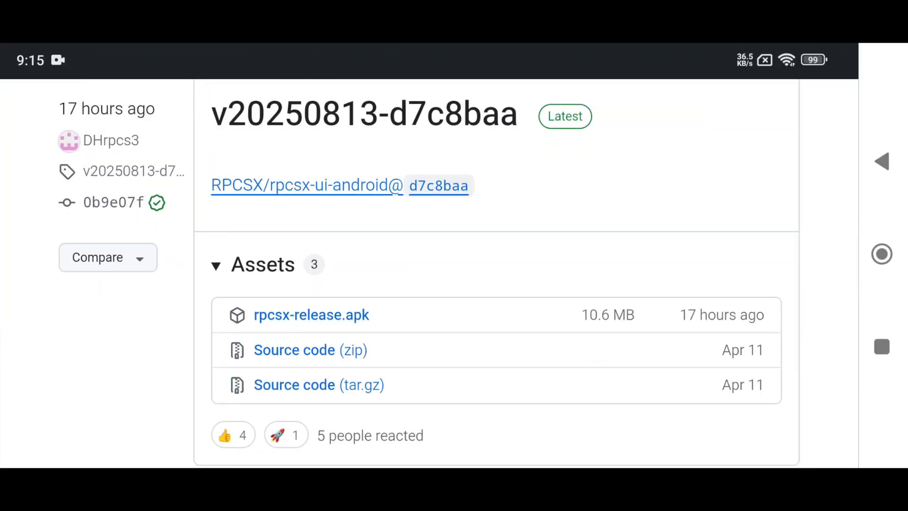
left_click(311, 315)
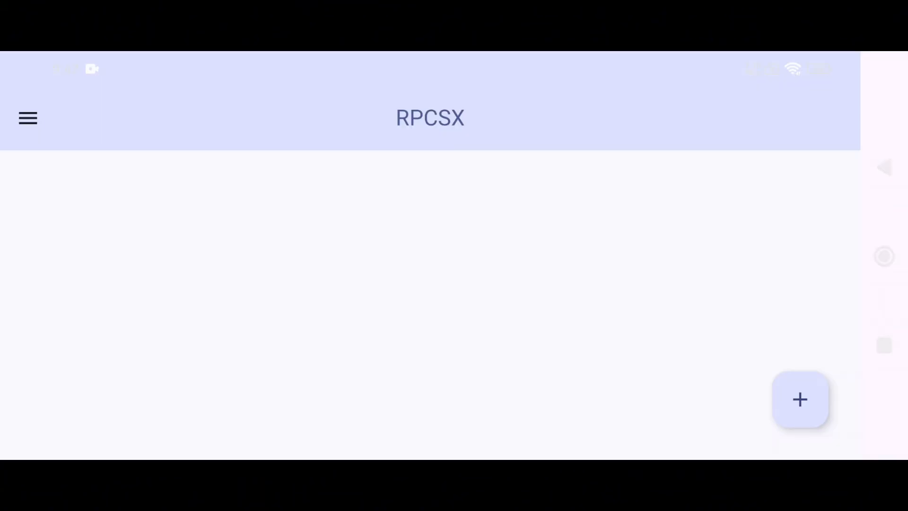
Step: Install the PS3UPDAT firmware file from the main menu so RPCSX reports Firmware 4.92
left_click(27, 118)
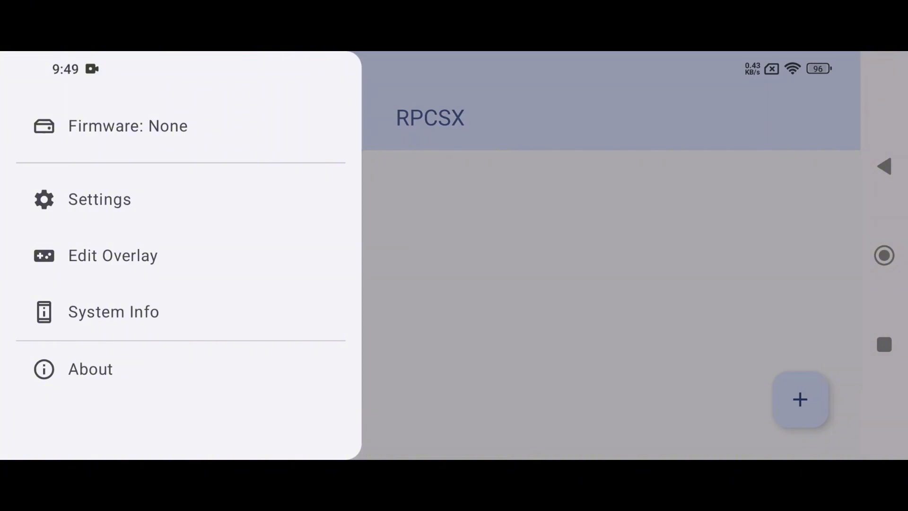
left_click(99, 199)
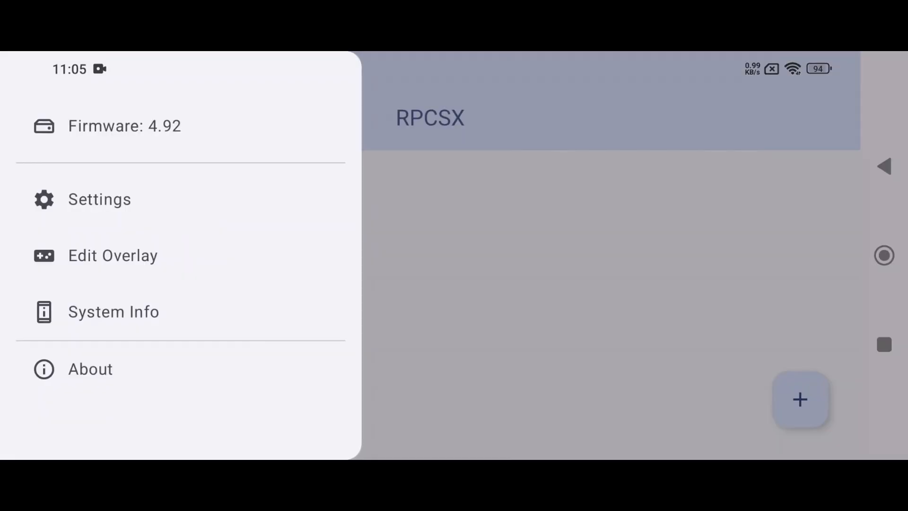
left_click(113, 256)
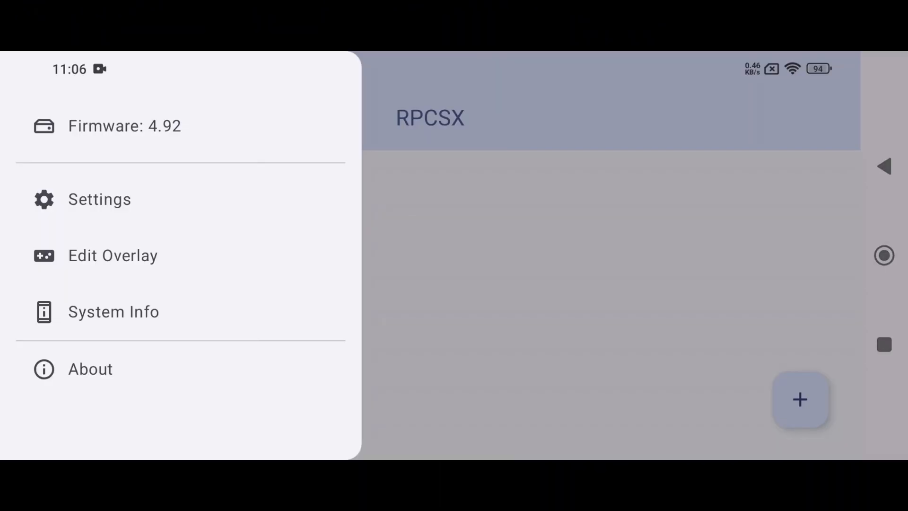
Step: View the device System Info and the About version details, dismissing each
left_click(114, 312)
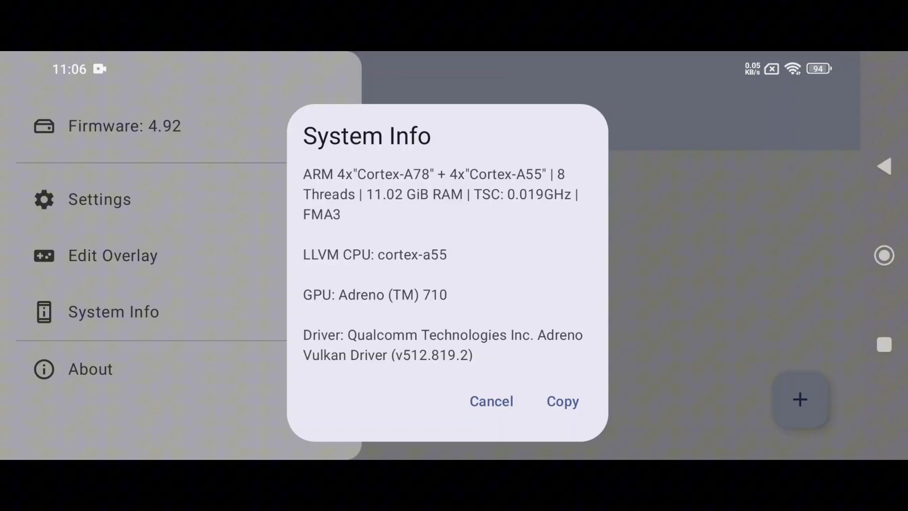
left_click(491, 400)
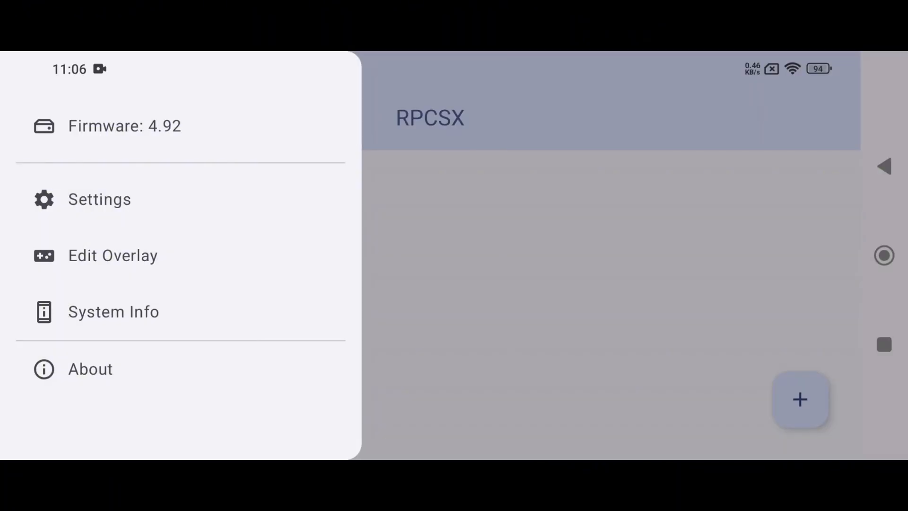
left_click(90, 369)
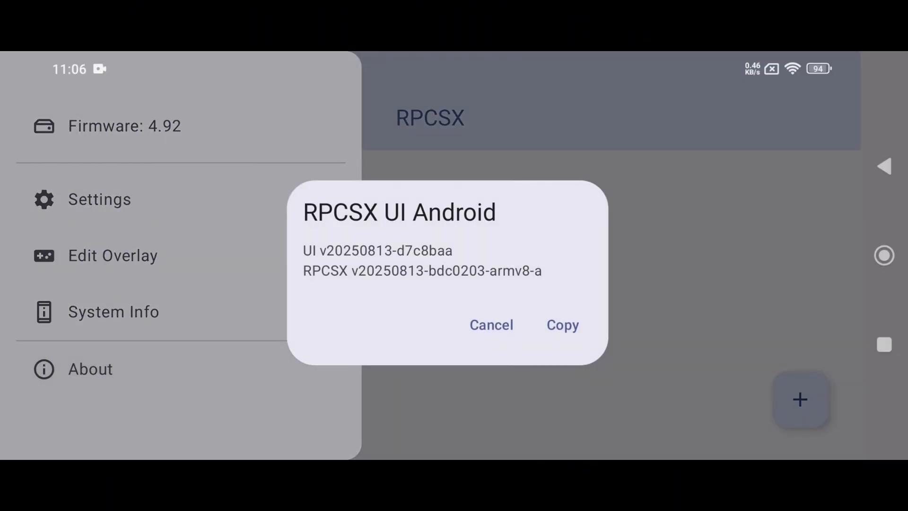
left_click(491, 324)
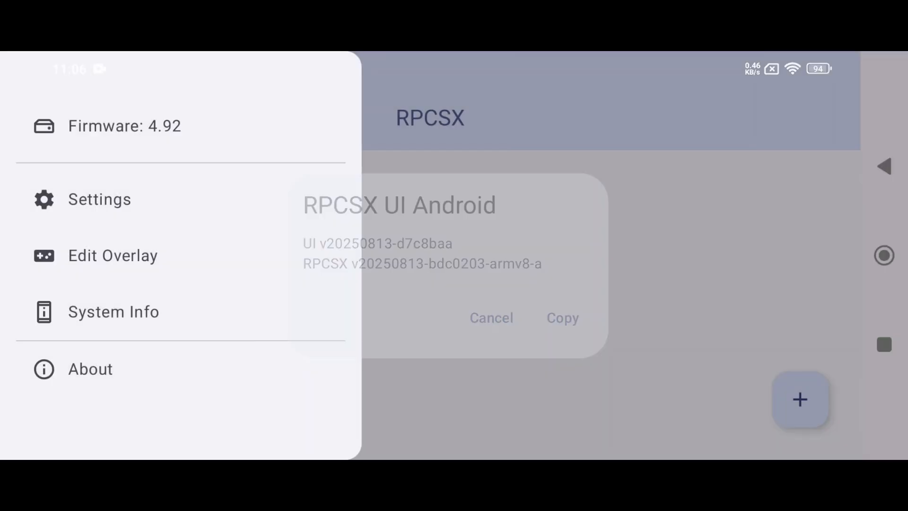
left_click(490, 318)
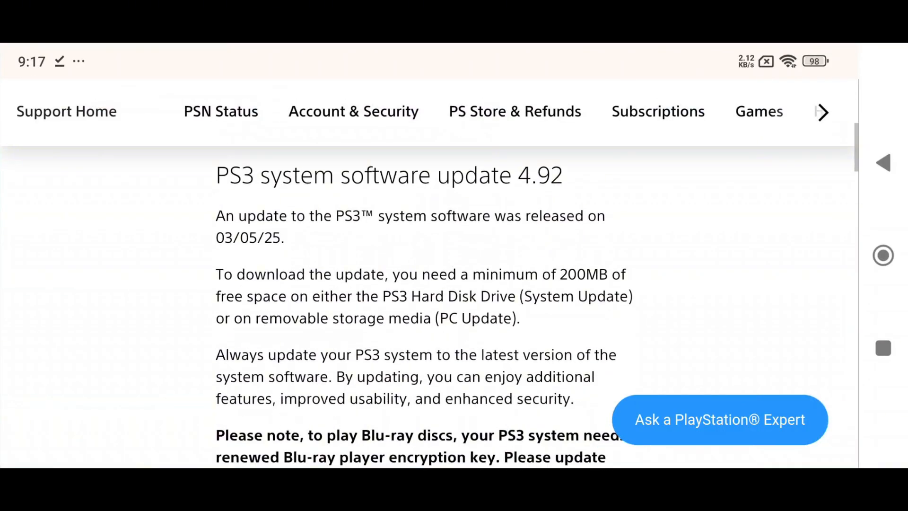
Step: Scroll the PS3 system software update 4.92 page down to the download section
scroll("down", 3)
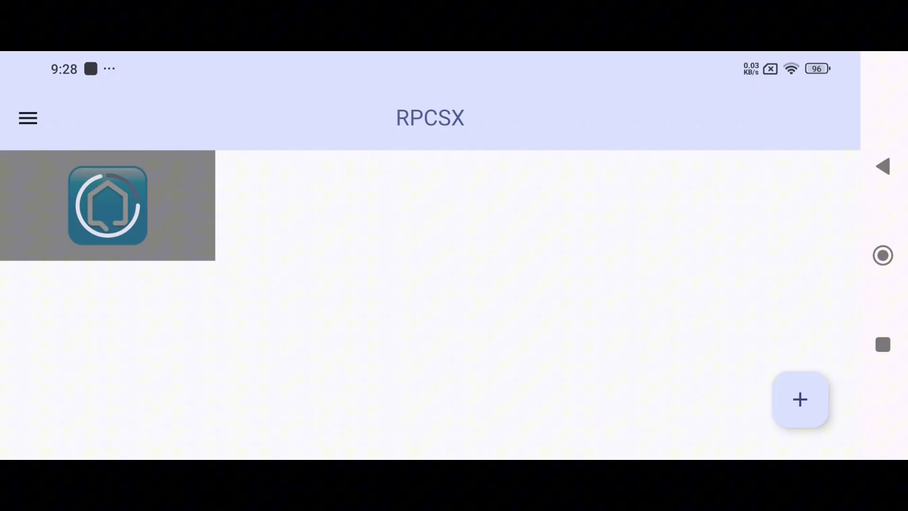
Step: Open the navigation drawer over the game list, still showing Firmware 4.92
left_click(28, 118)
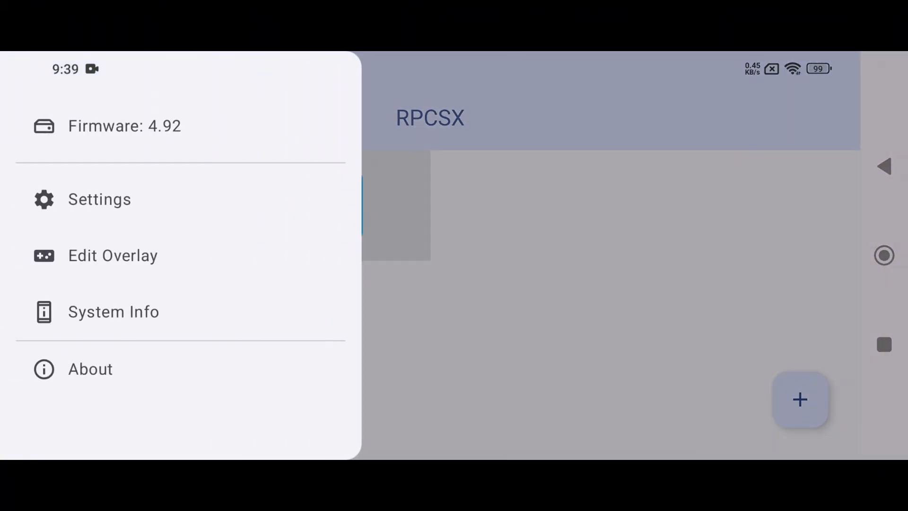
Step: In Settings, review the single active user and the three GitHub download channels
left_click(98, 199)
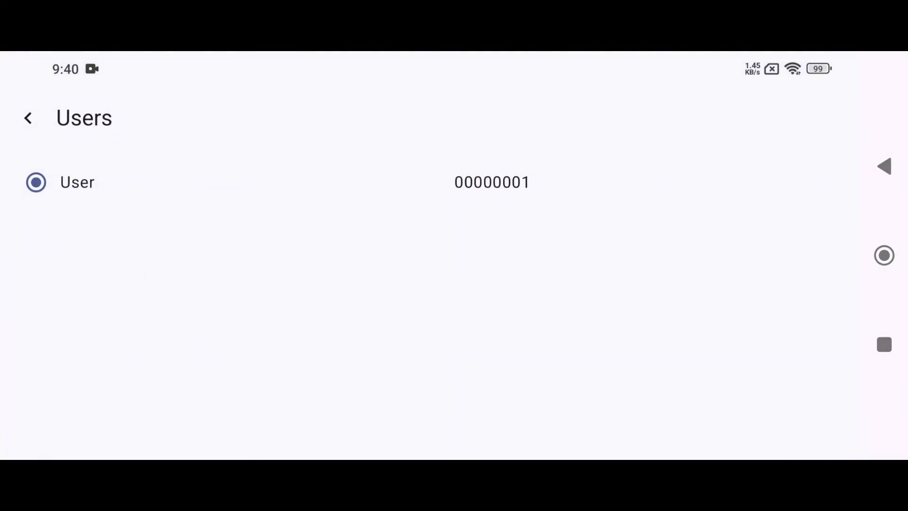
left_click(28, 118)
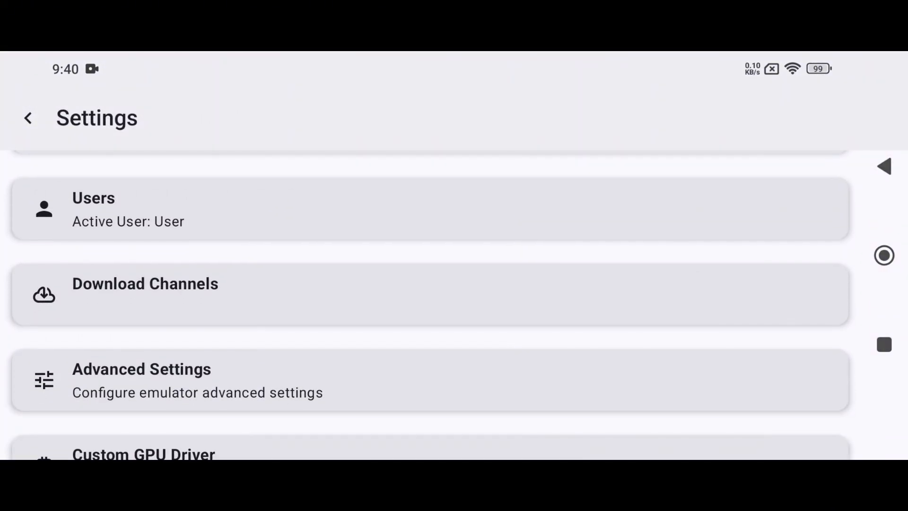
left_click(145, 294)
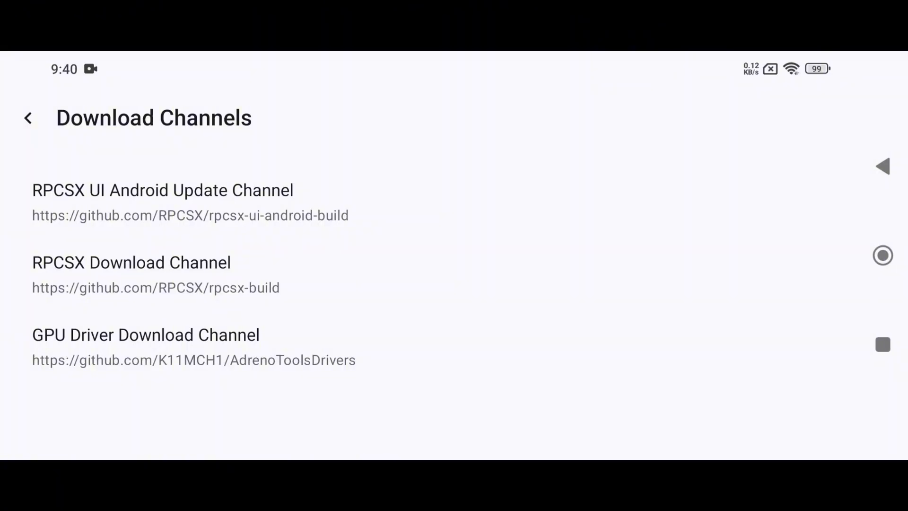
left_click(162, 202)
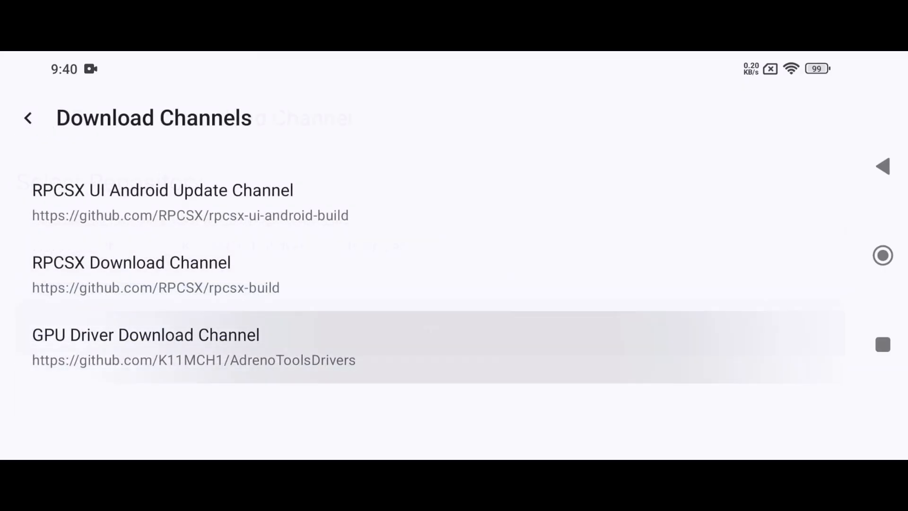
left_click(145, 335)
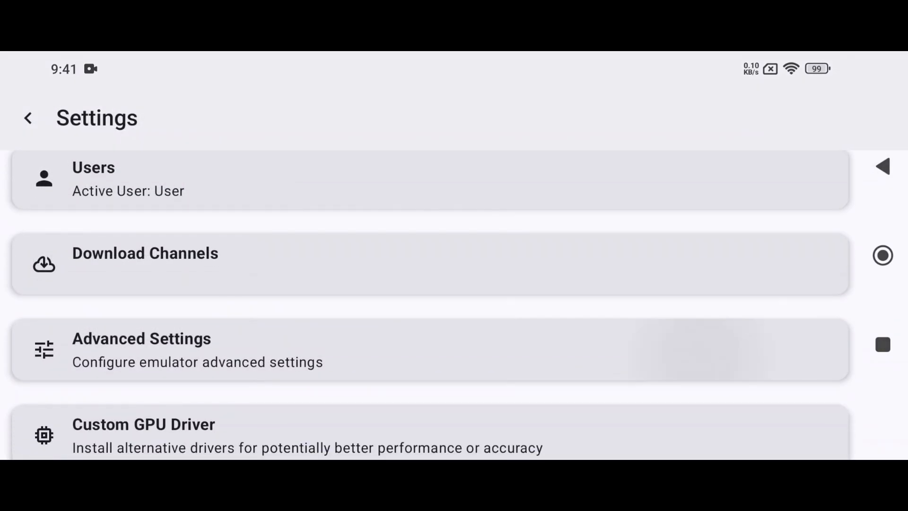
Step: Set PPU Threads to 4 in Advanced Core settings, keeping the LLVM Recompiler (Legacy) decoder
left_click(141, 350)
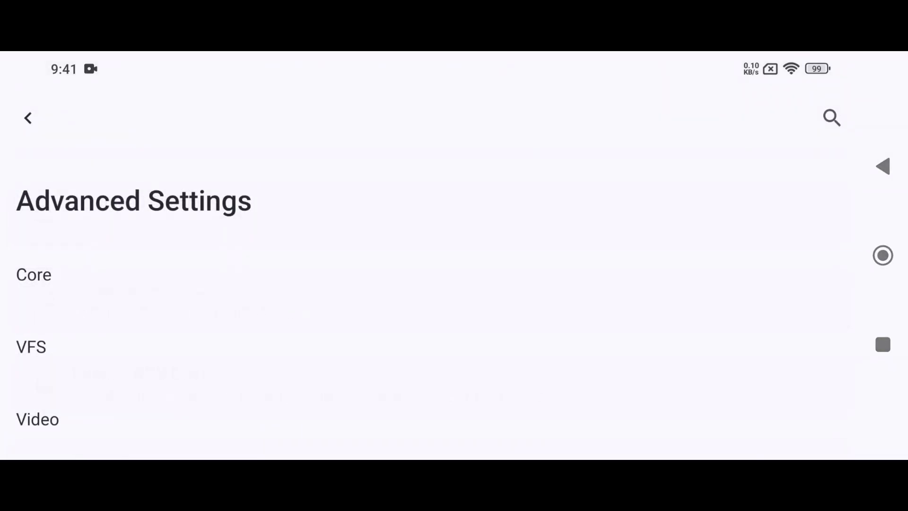
left_click(34, 275)
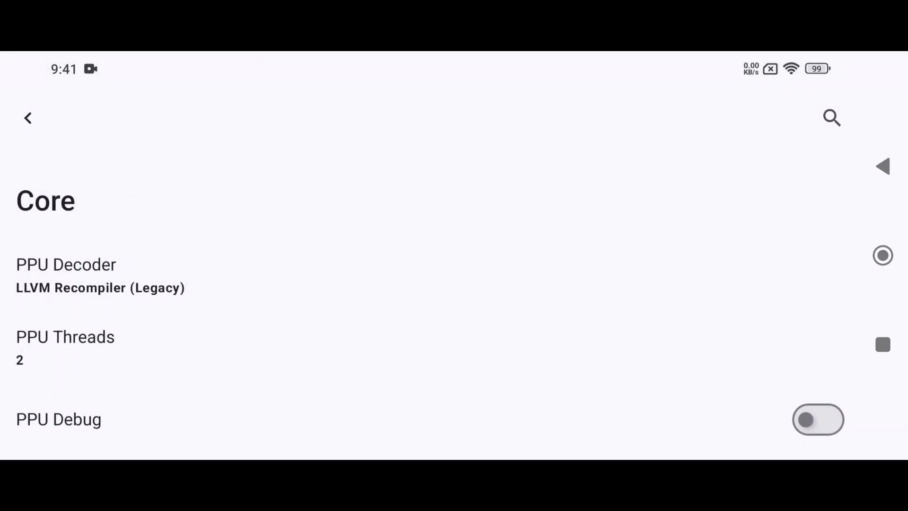
left_click(66, 275)
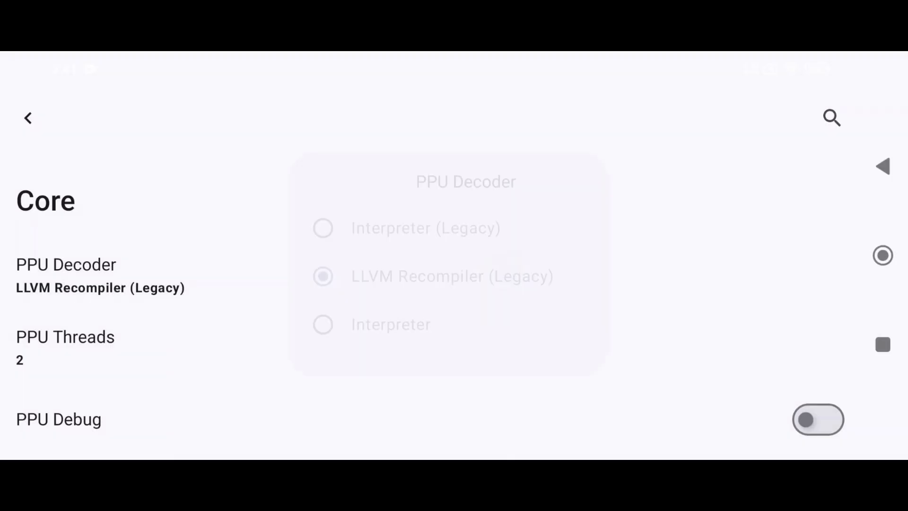
left_click(65, 336)
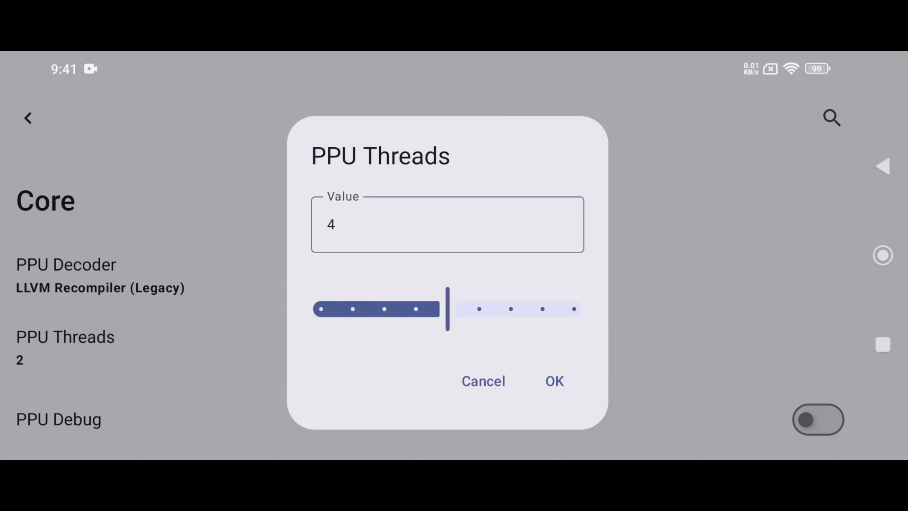
left_click(553, 381)
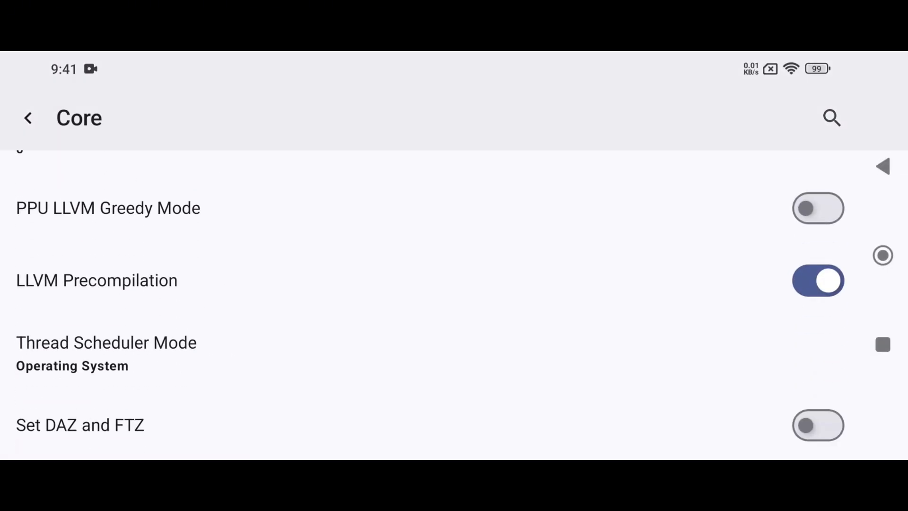
left_click(28, 118)
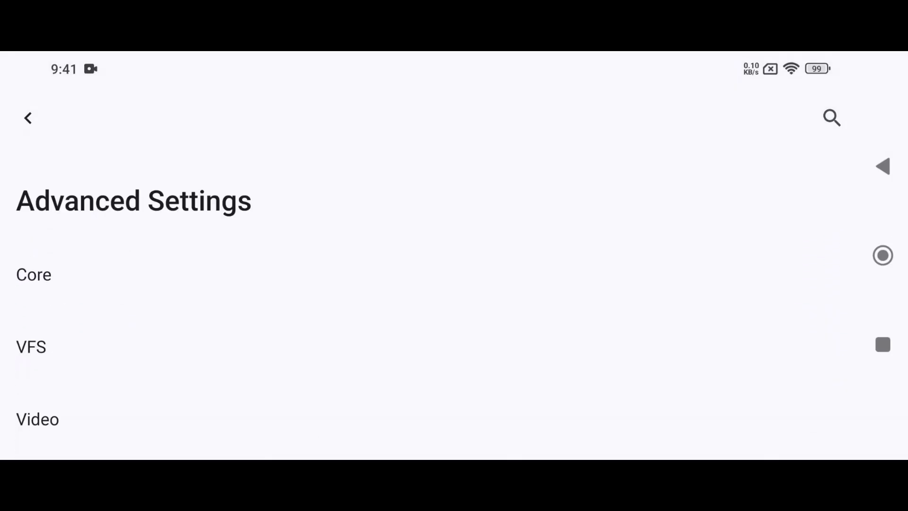
left_click(32, 346)
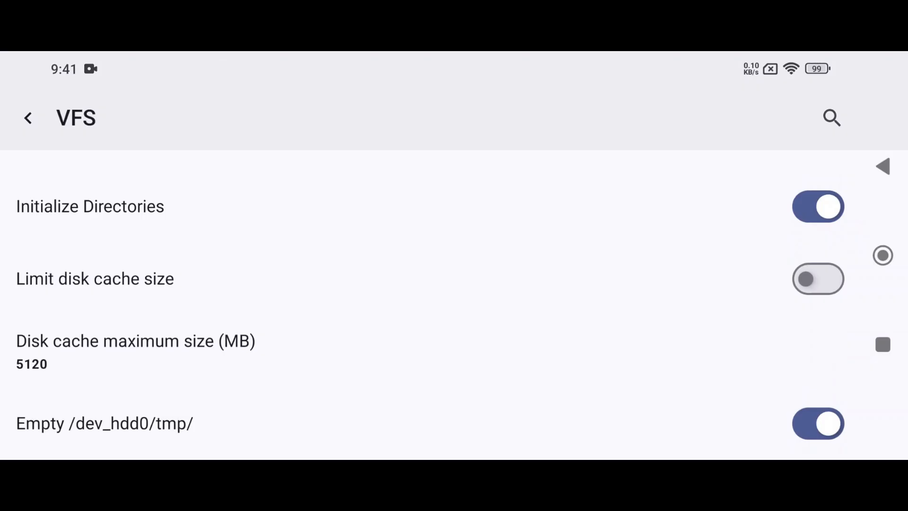
scroll("down", 3)
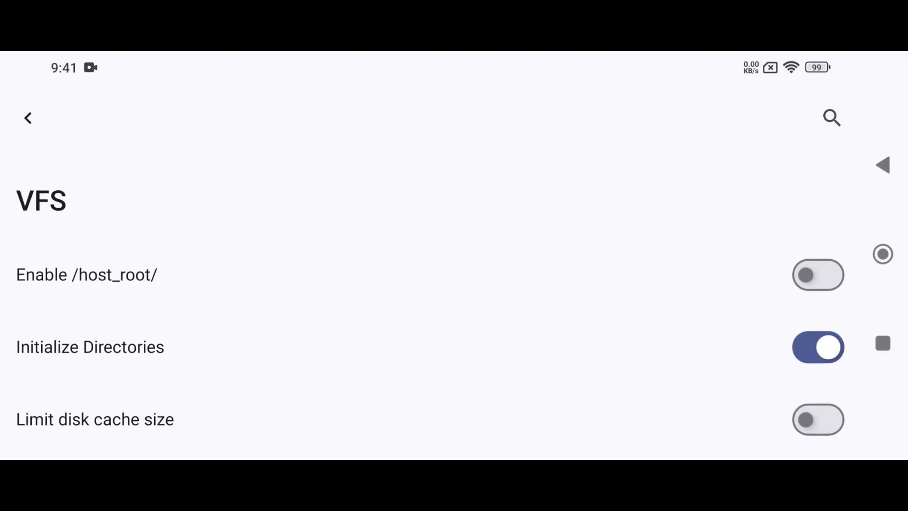
left_click(28, 117)
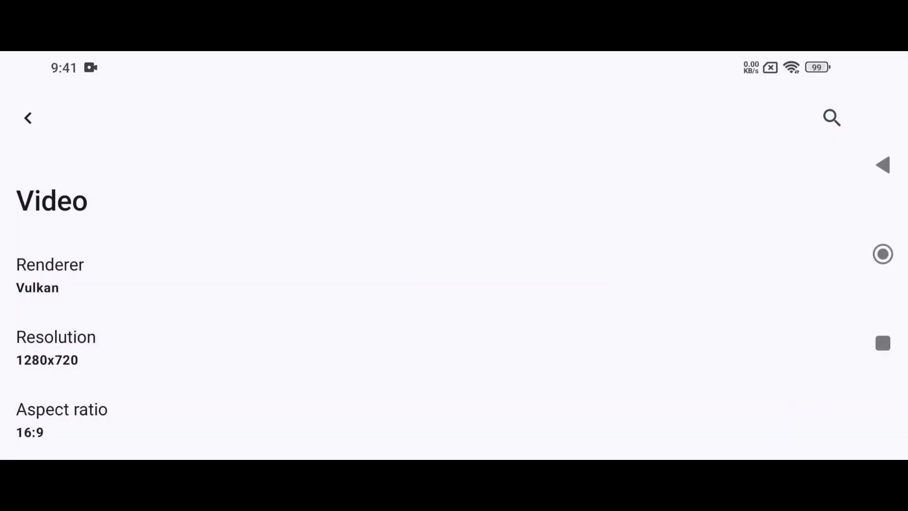
Step: Set Video resolution to 720x480 and keep the 16:9 aspect ratio
left_click(56, 336)
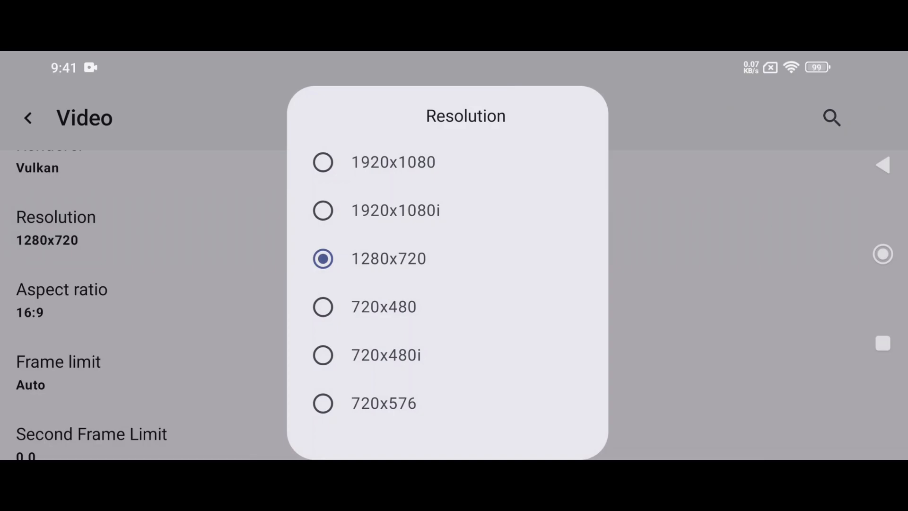
left_click(383, 306)
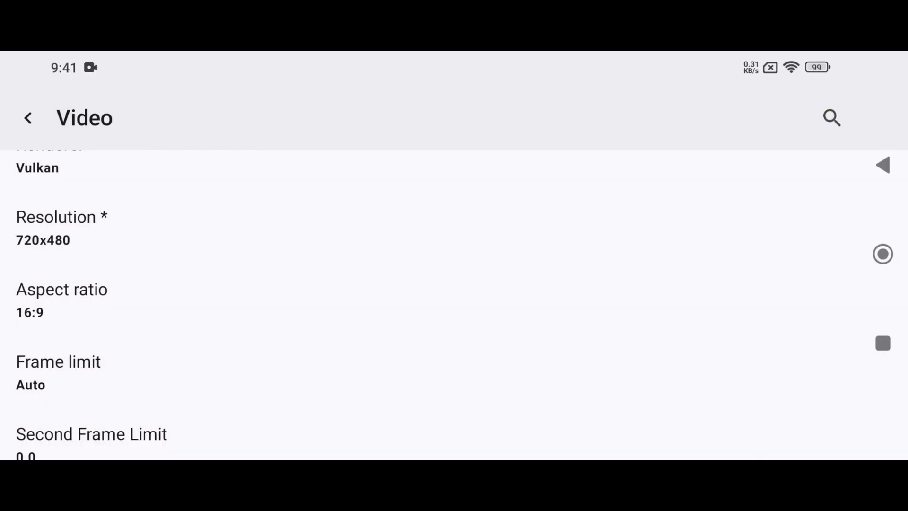
left_click(61, 295)
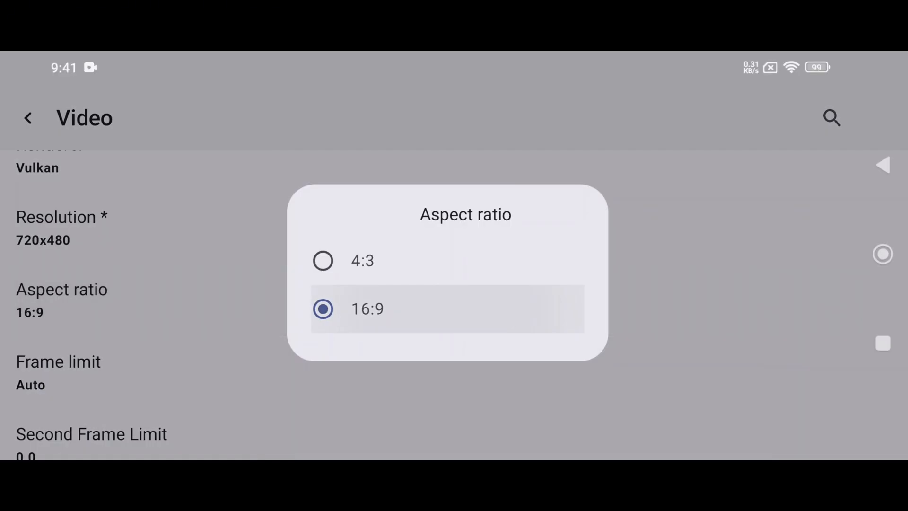
left_click(367, 307)
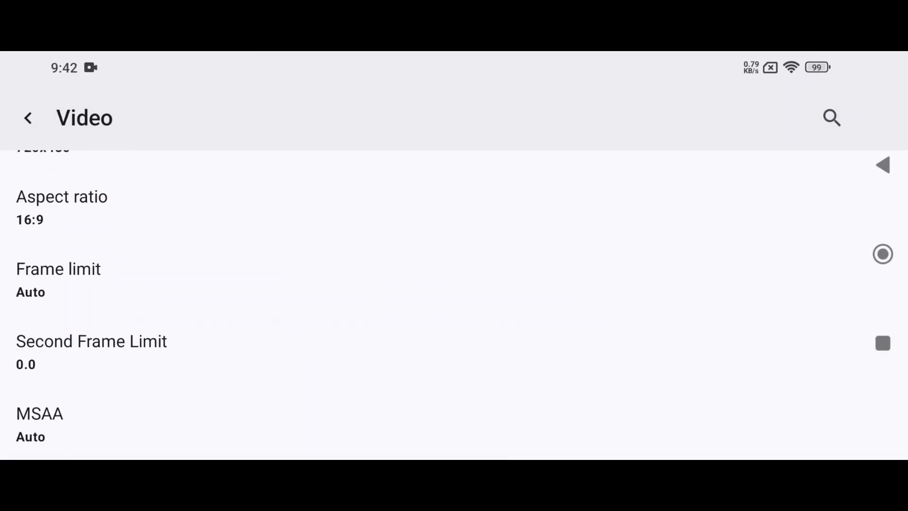
left_click(58, 278)
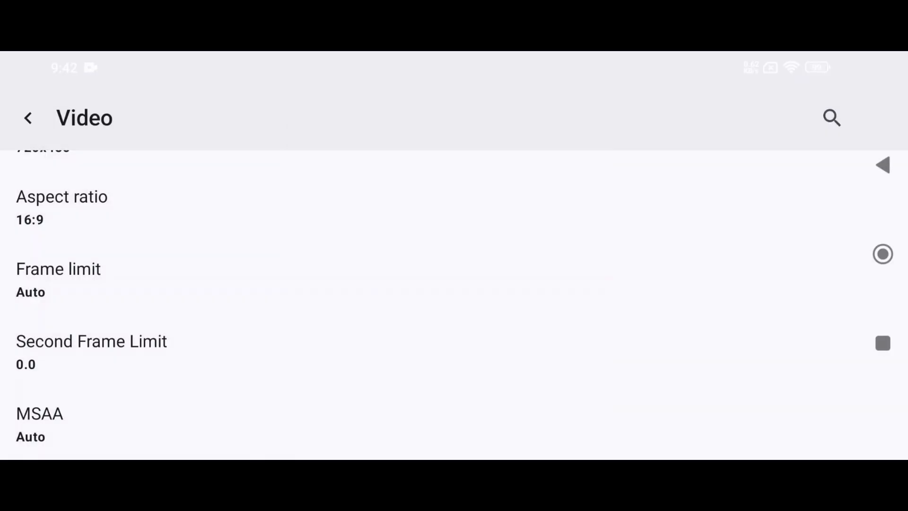
scroll("down", 3)
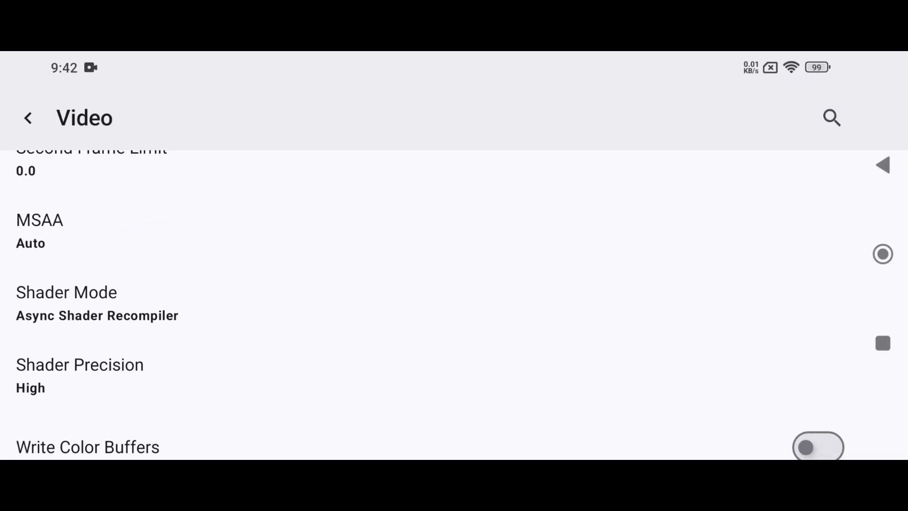
Step: Set shader precision to Low, enable color/depth buffer writes and VSync, confirm resolution scale
left_click(79, 375)
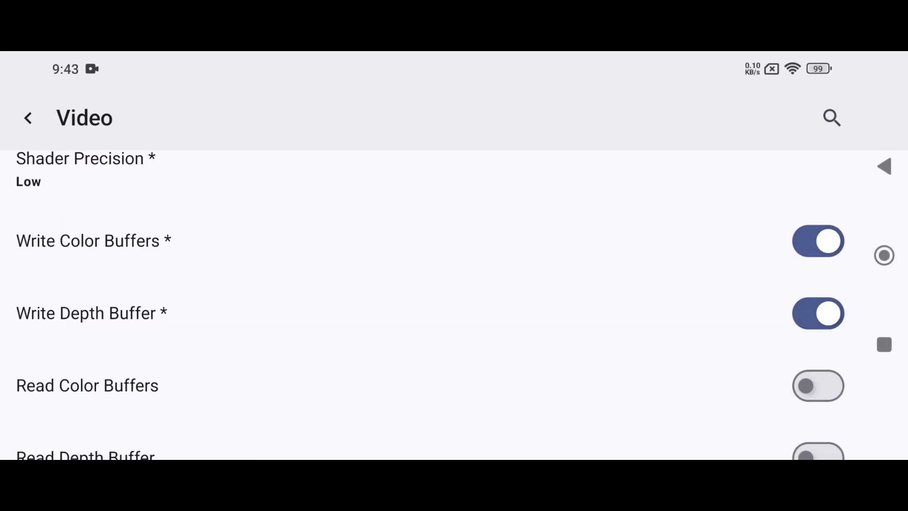
scroll("down", 3)
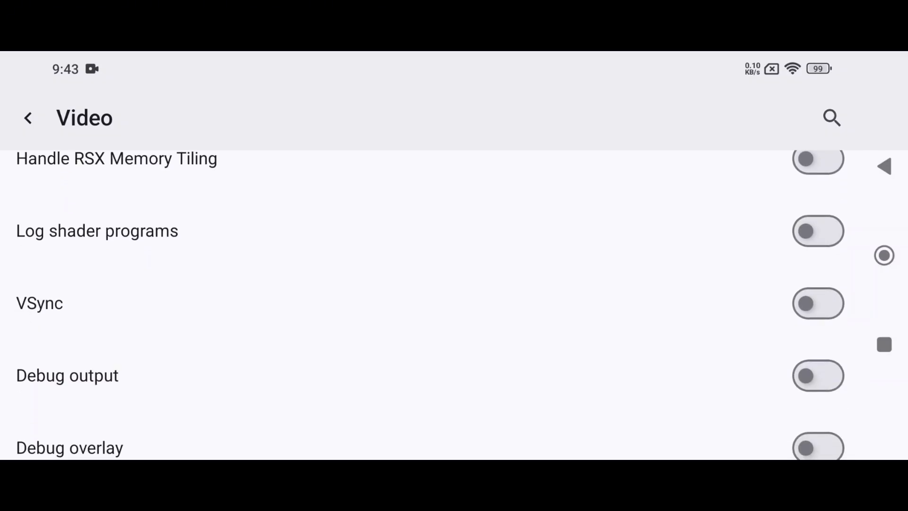
left_click(817, 303)
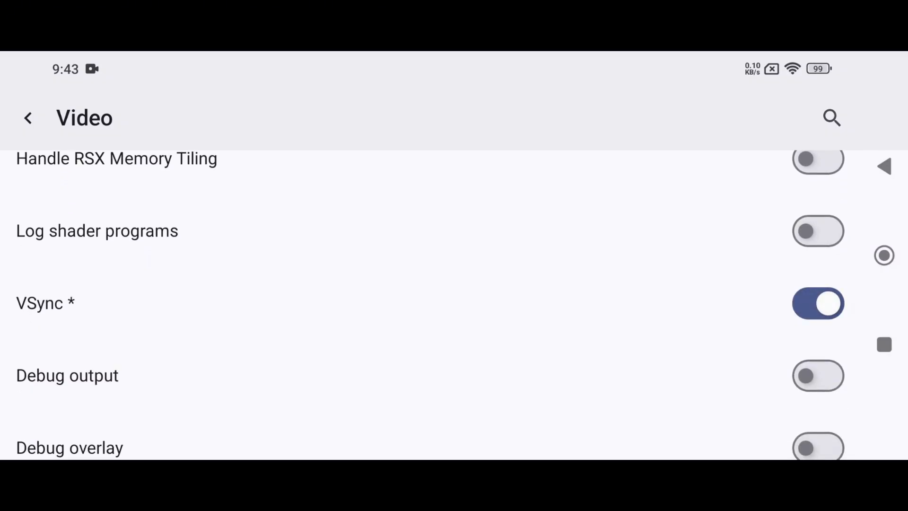
scroll("down", 3)
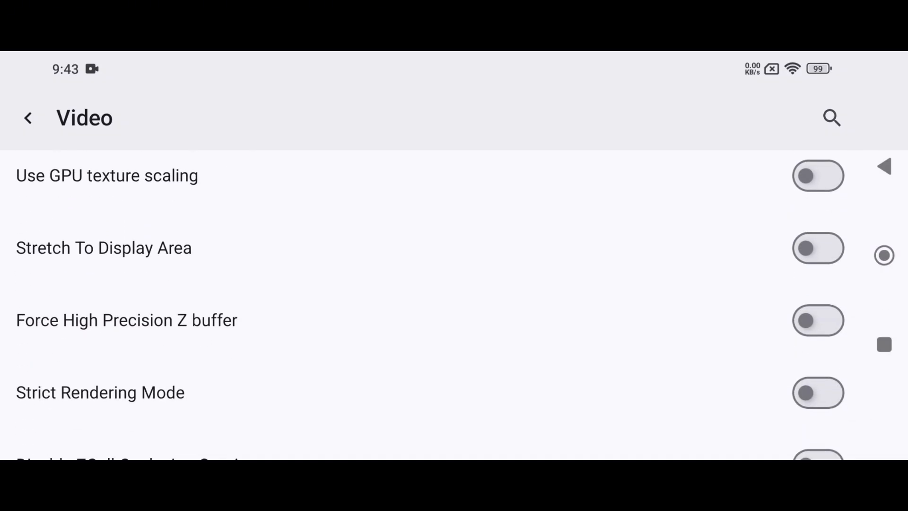
left_click(817, 248)
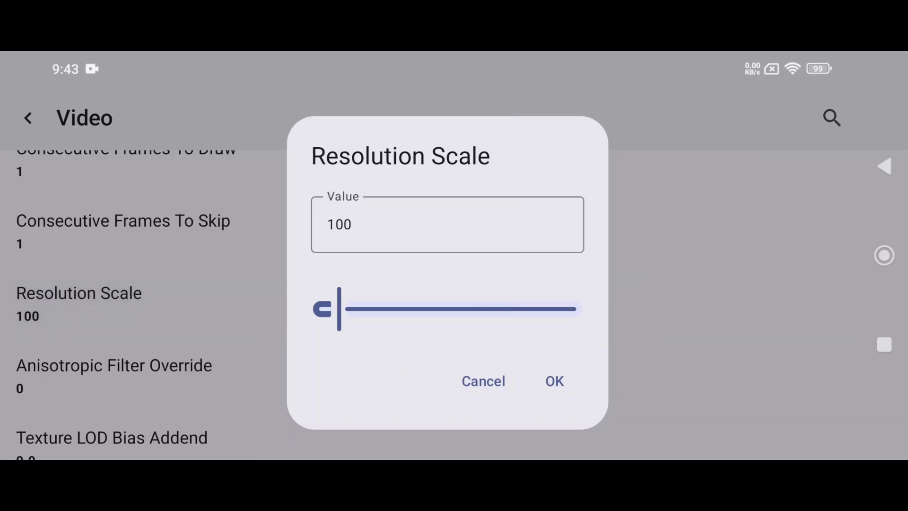
left_click(446, 224)
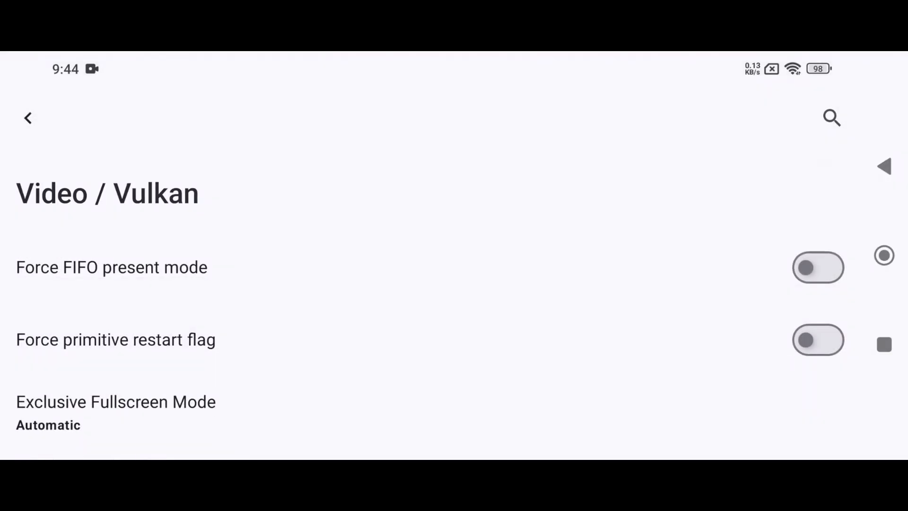
Step: Enable the performance overlay with its framerate graph, then back out to Advanced Settings
scroll("down", 3)
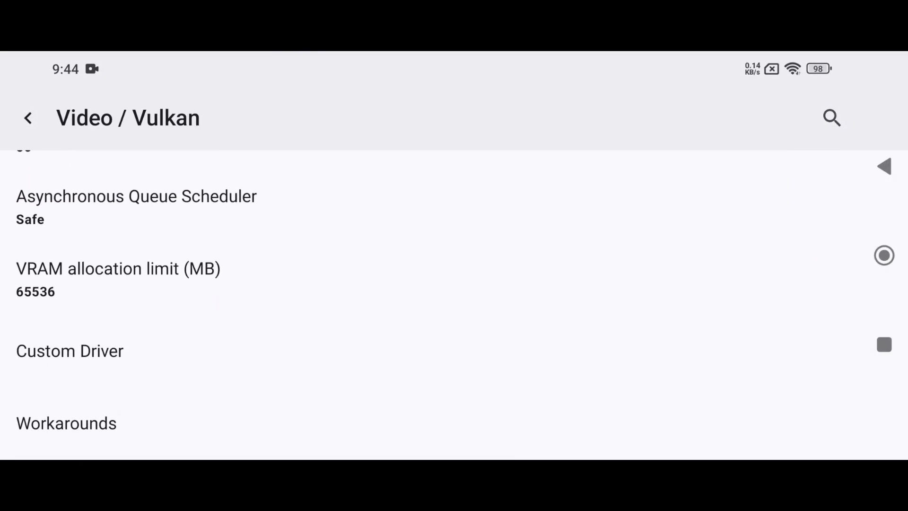
left_click(69, 351)
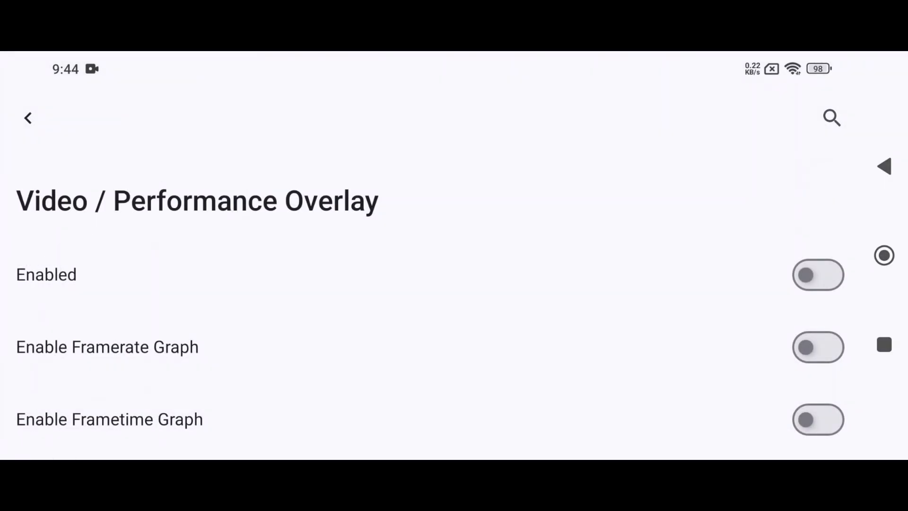
left_click(818, 274)
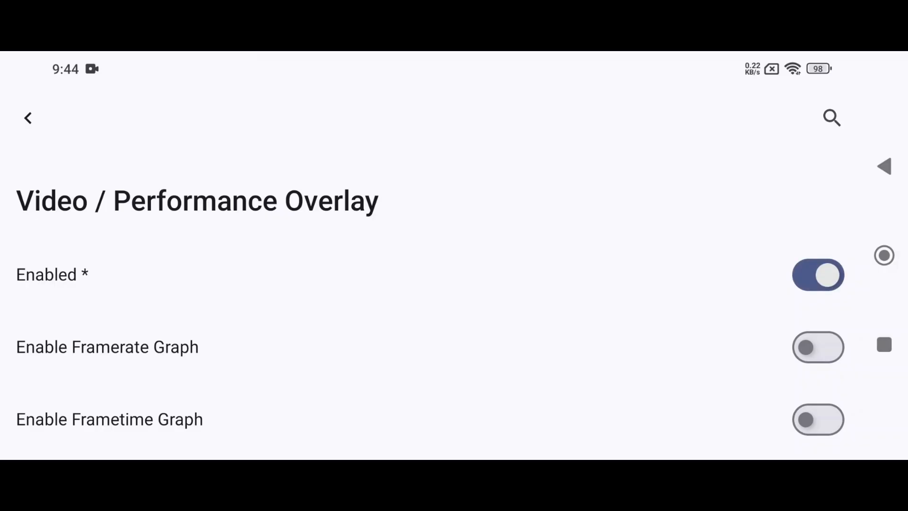
scroll("down", 3)
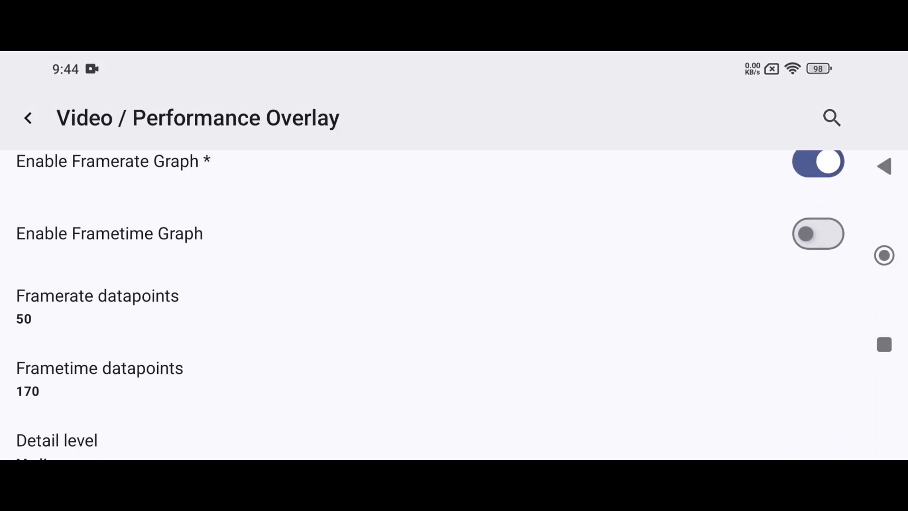
left_click(27, 118)
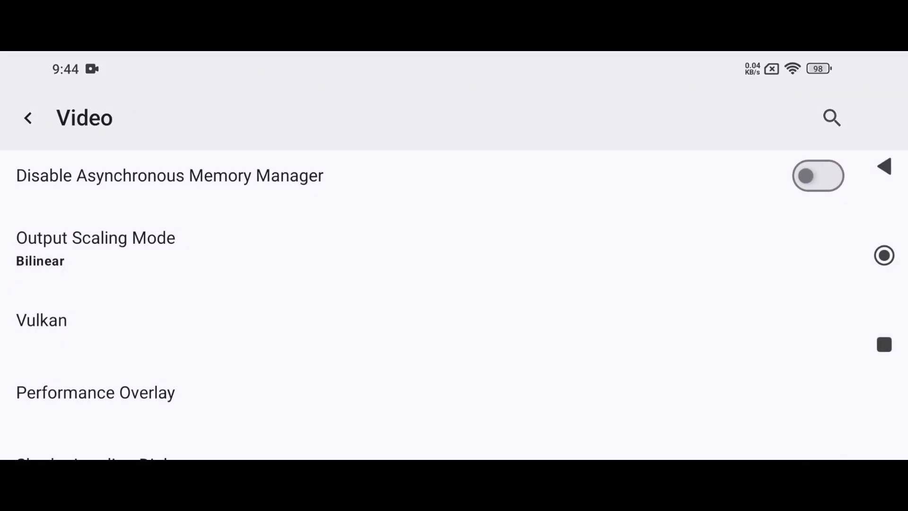
left_click(28, 118)
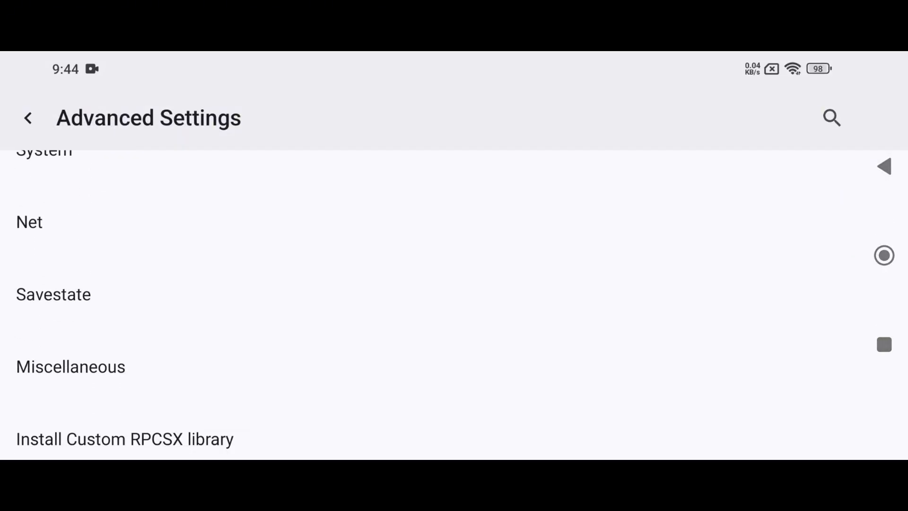
Step: Add a downloadable GPU driver from GPU Drivers, then launch a game building its SPU cache
left_click(28, 118)
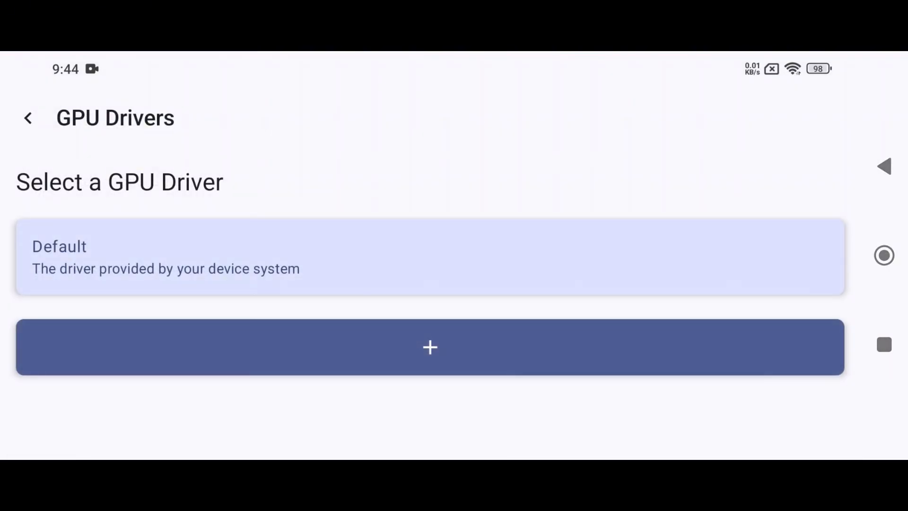
left_click(430, 346)
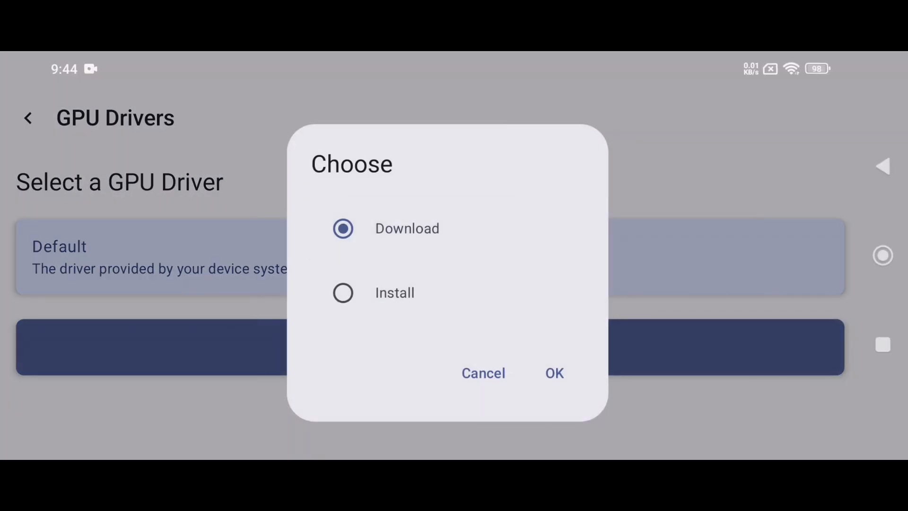
left_click(554, 373)
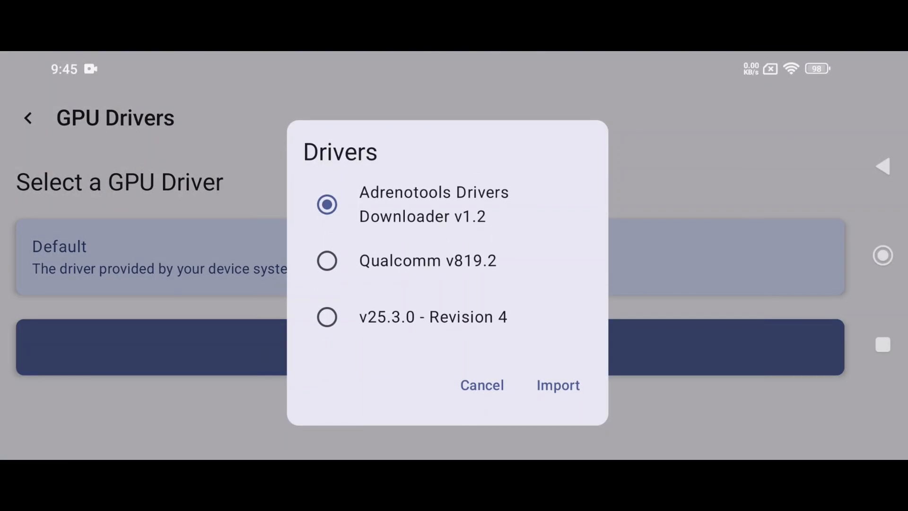
left_click(557, 384)
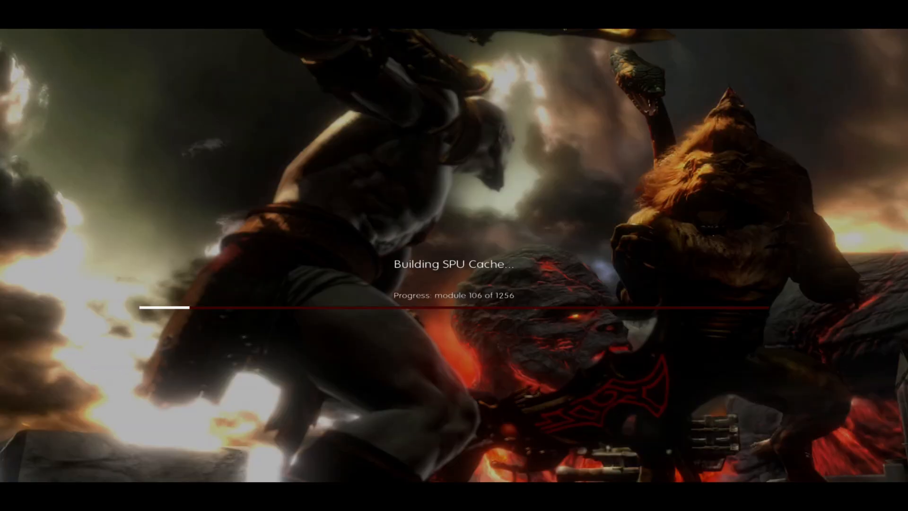